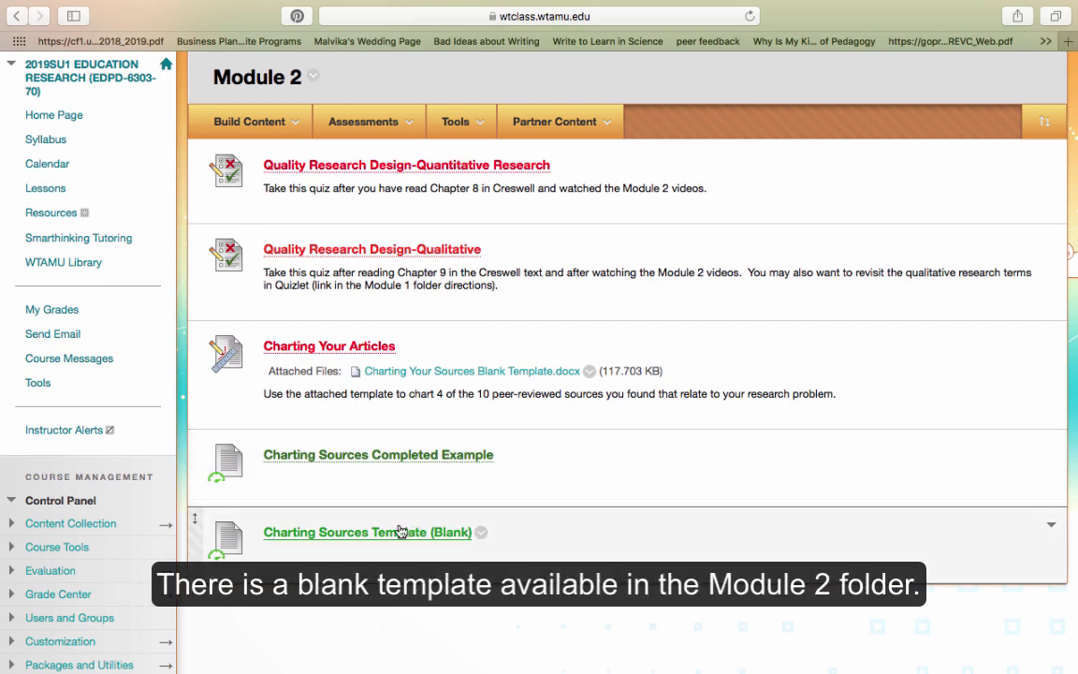
mouse_move(370, 545)
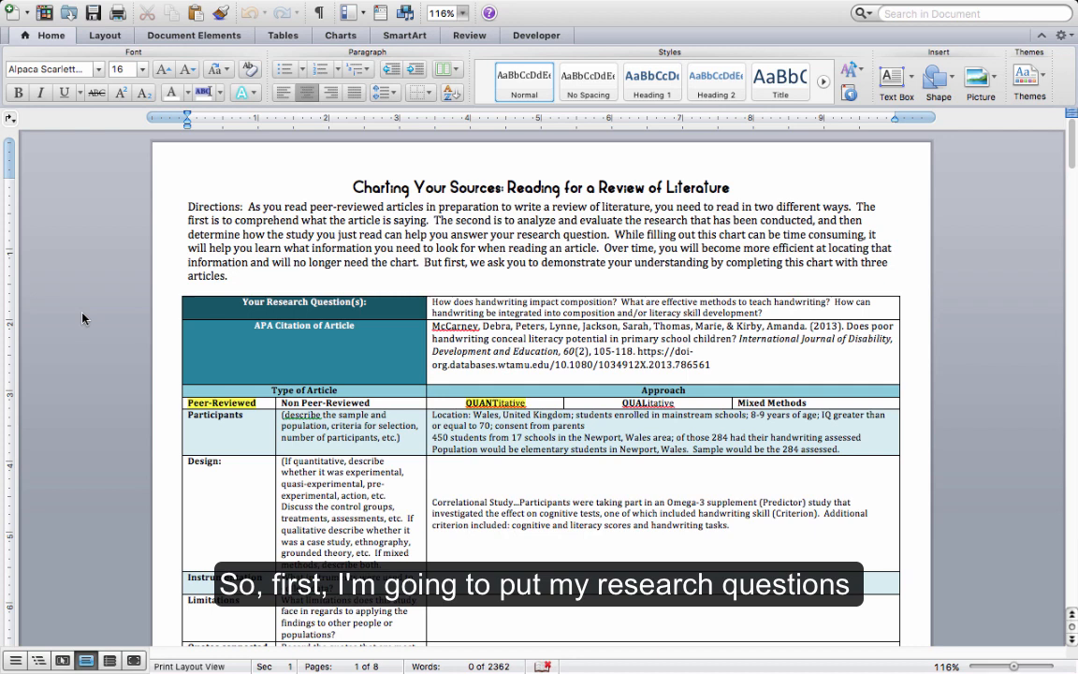
left_click(357, 188)
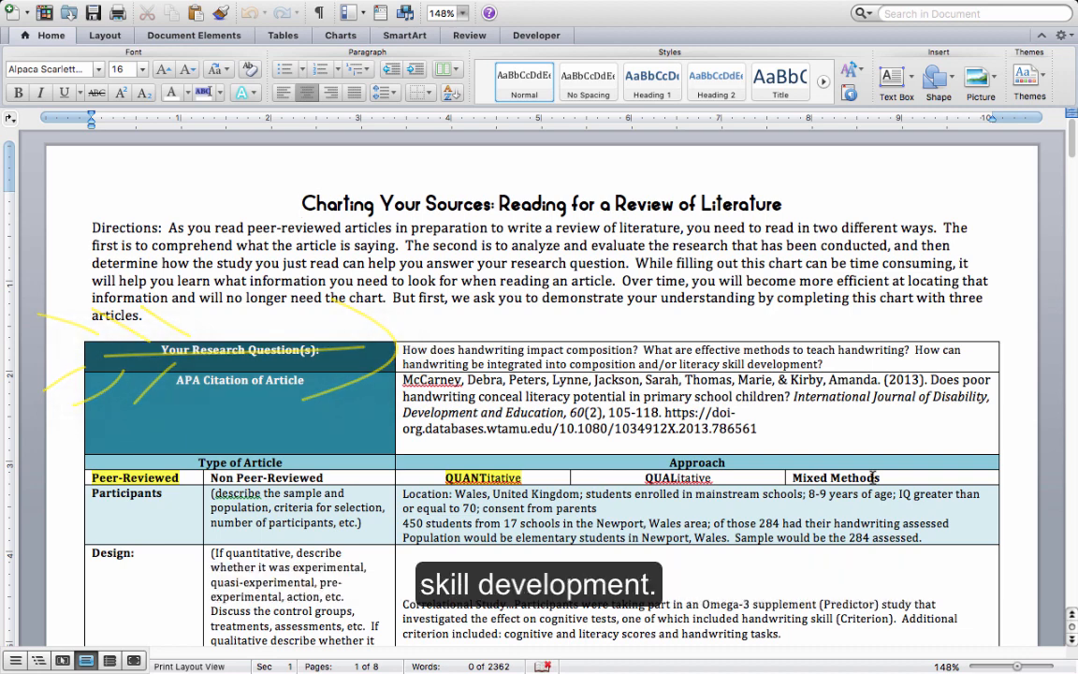
scroll("down", 3)
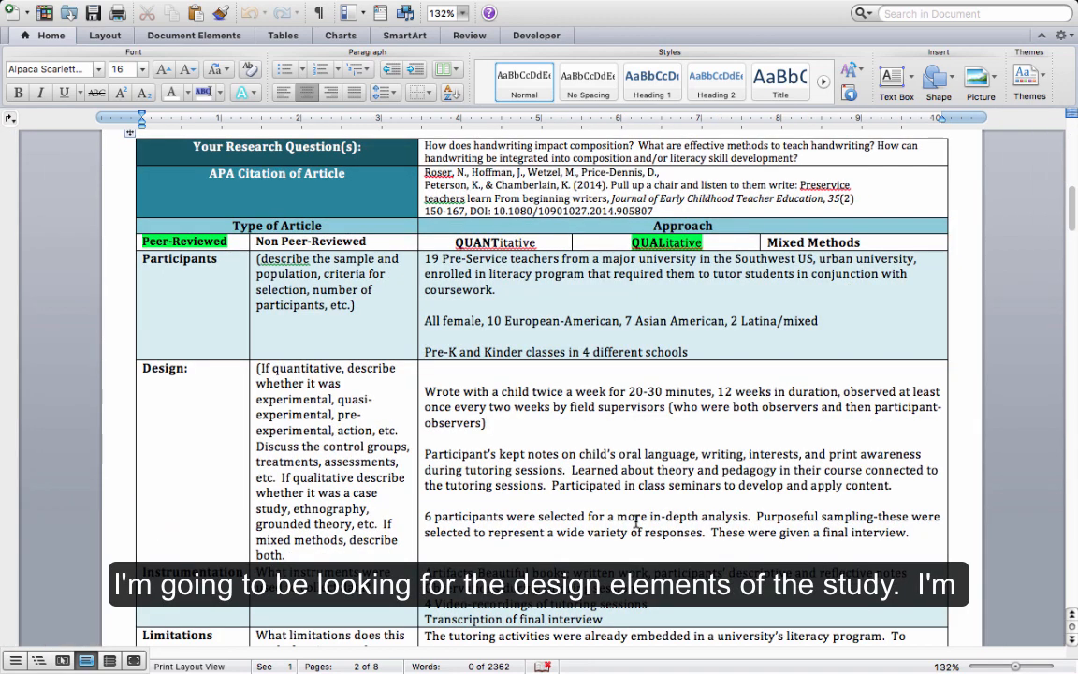
mouse_move(550, 334)
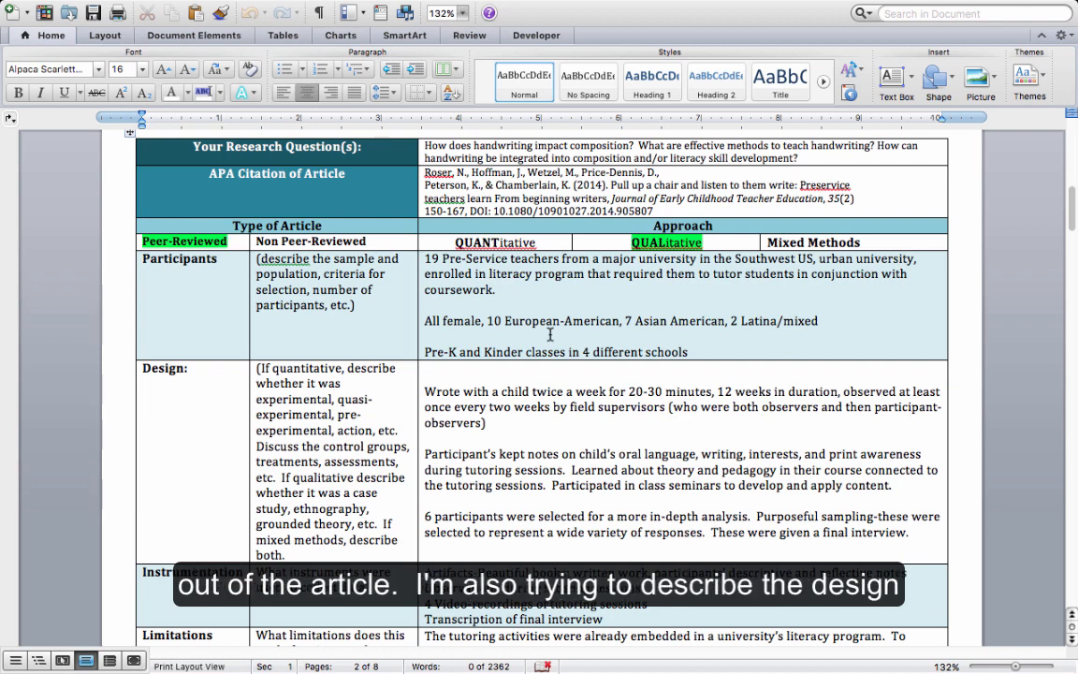
scroll("down", 3)
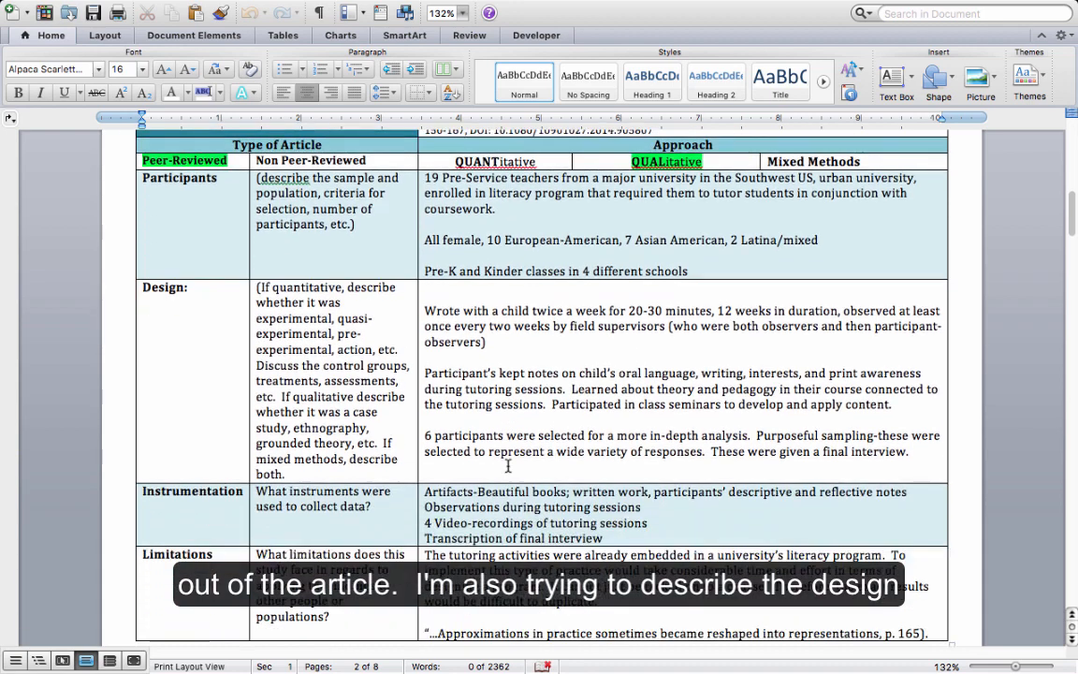
scroll("down", 3)
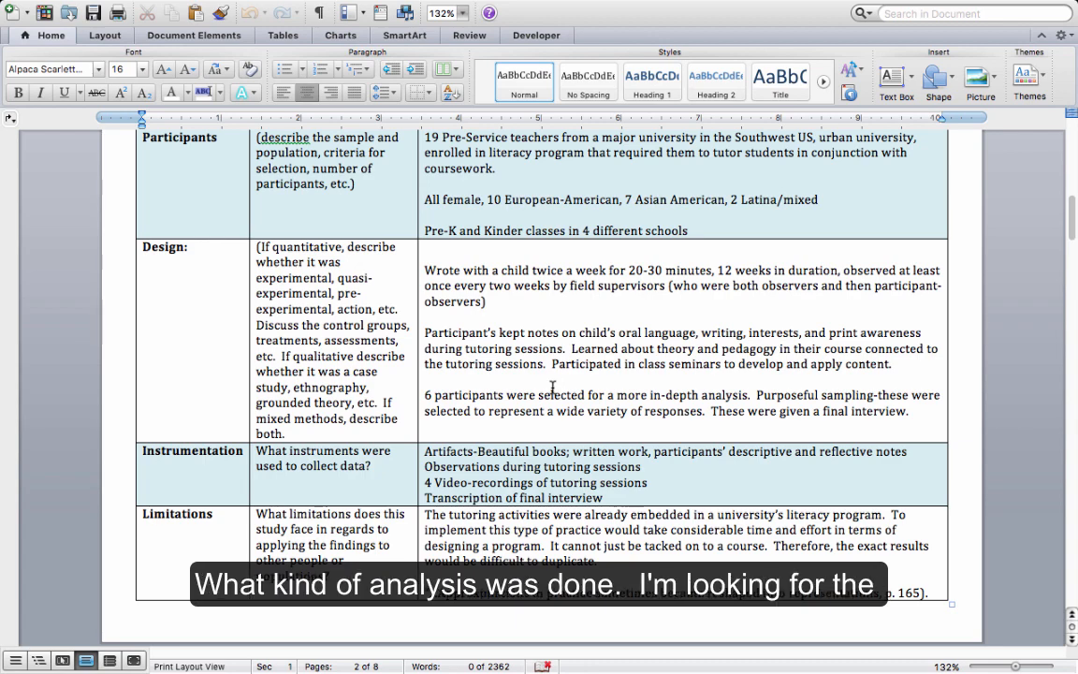
mouse_move(528, 383)
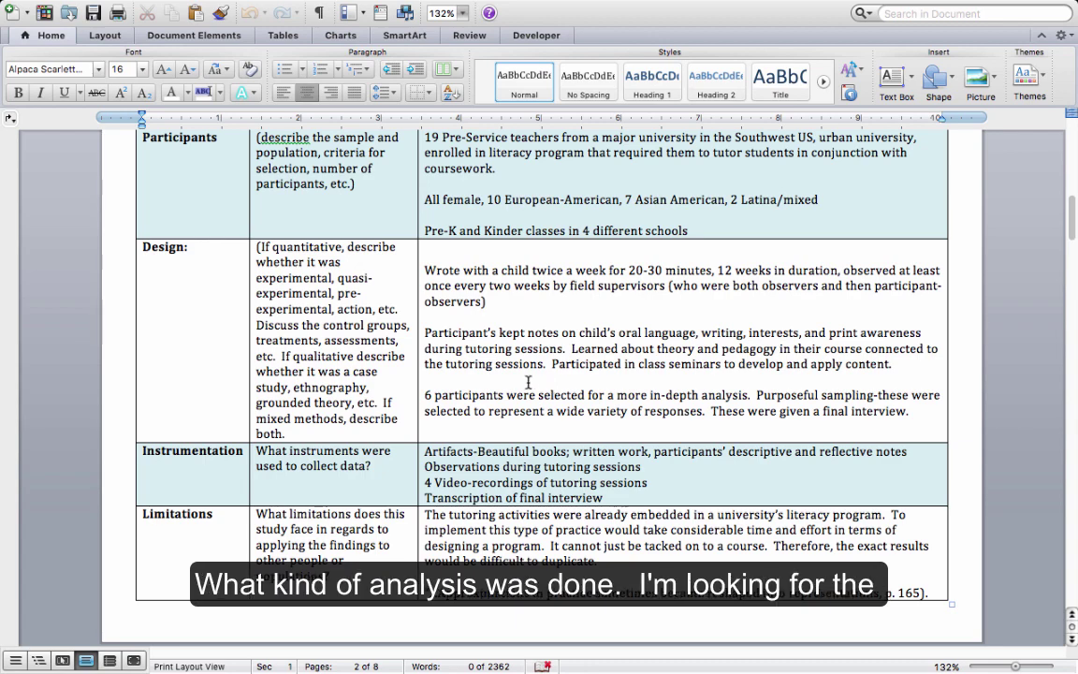
scroll("down", 3)
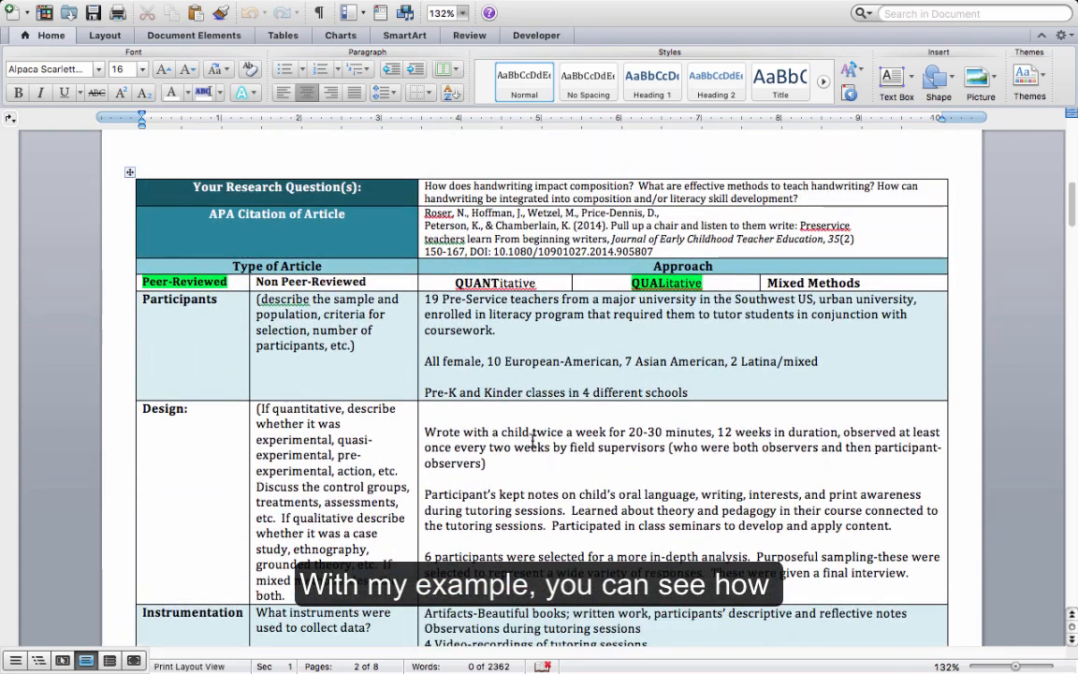
Scroll down to page 5 to show the Tenerife handwriting study's Participants, Design and Instrumentation rows
scroll("down", 3)
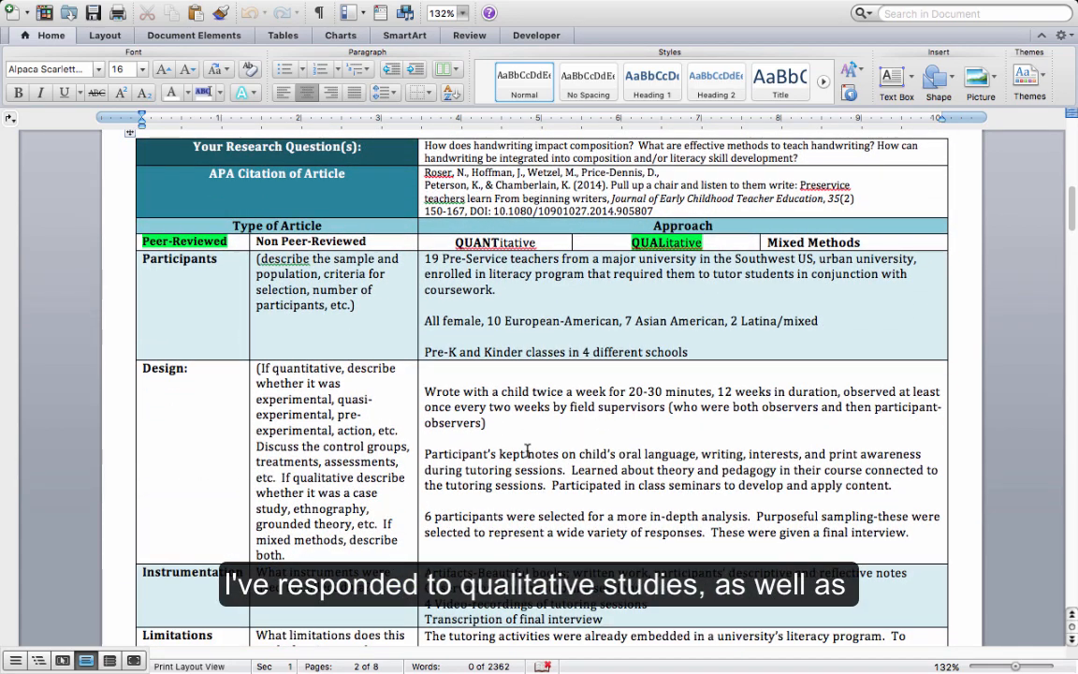
scroll("down", 3)
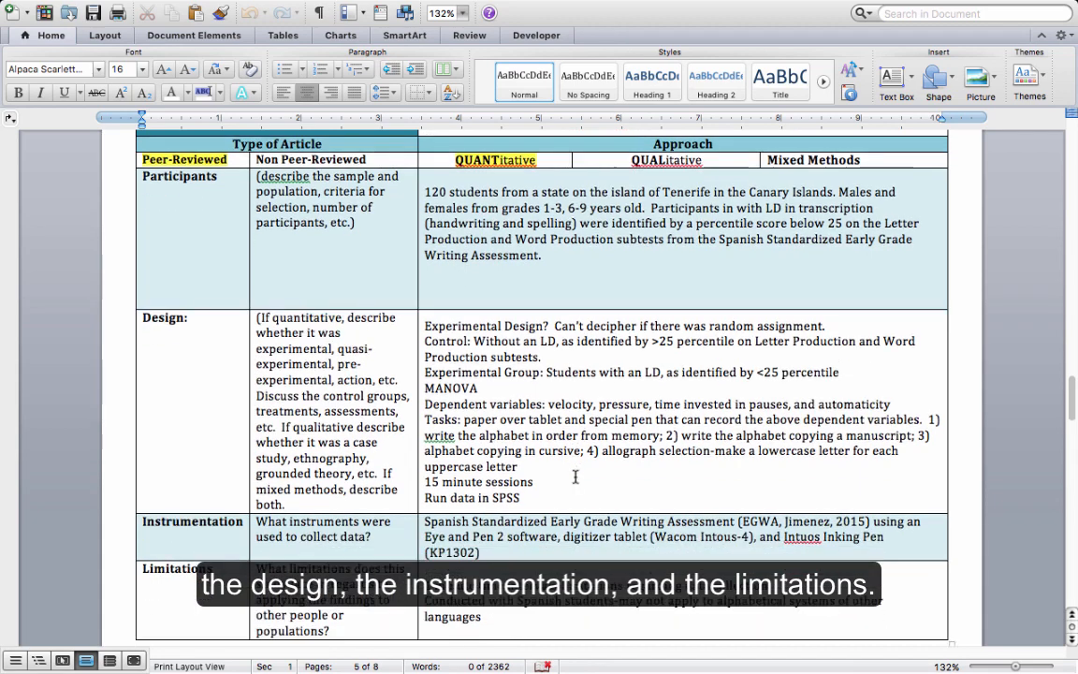
scroll("down", 3)
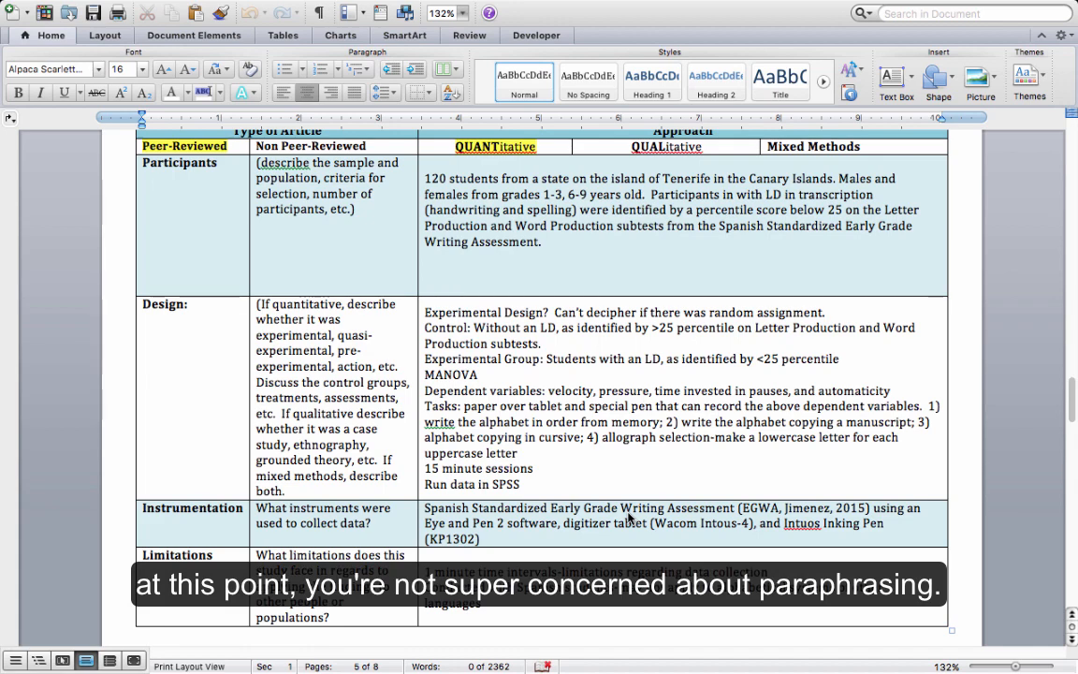
scroll("down", 3)
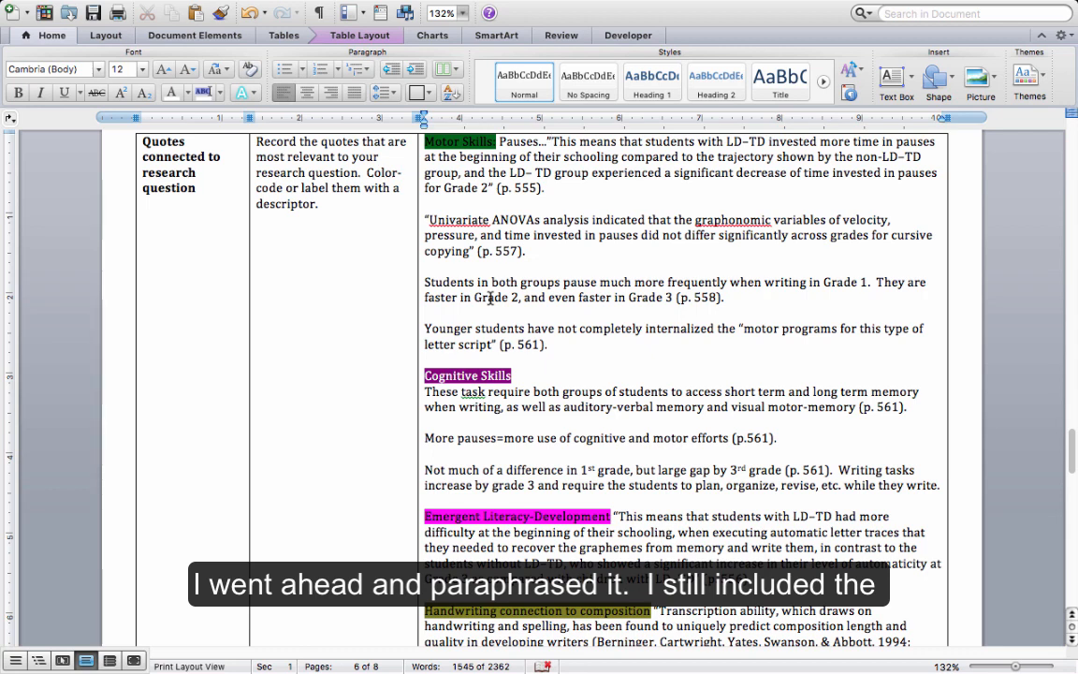
mouse_move(736, 311)
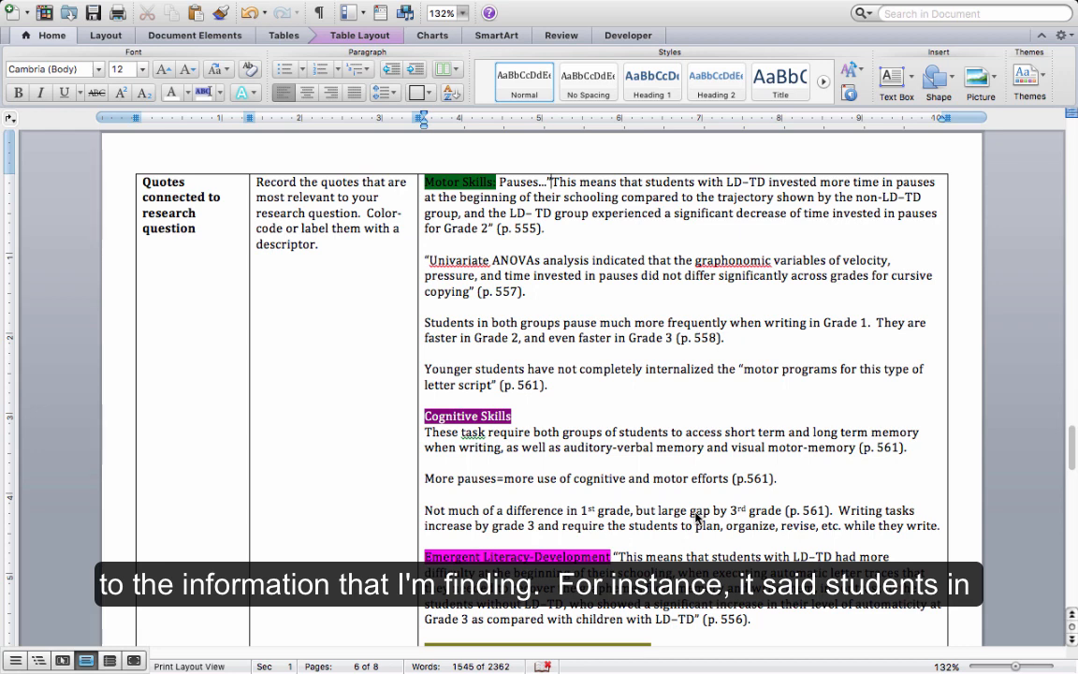
mouse_move(692, 327)
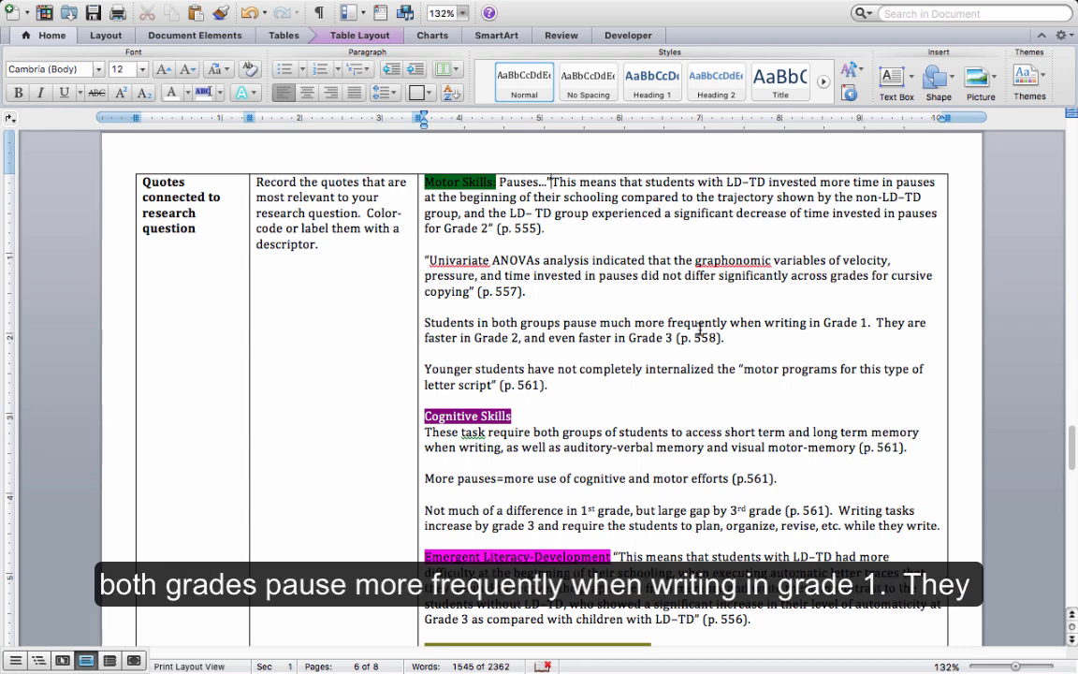
left_click_drag(424, 322, 723, 337)
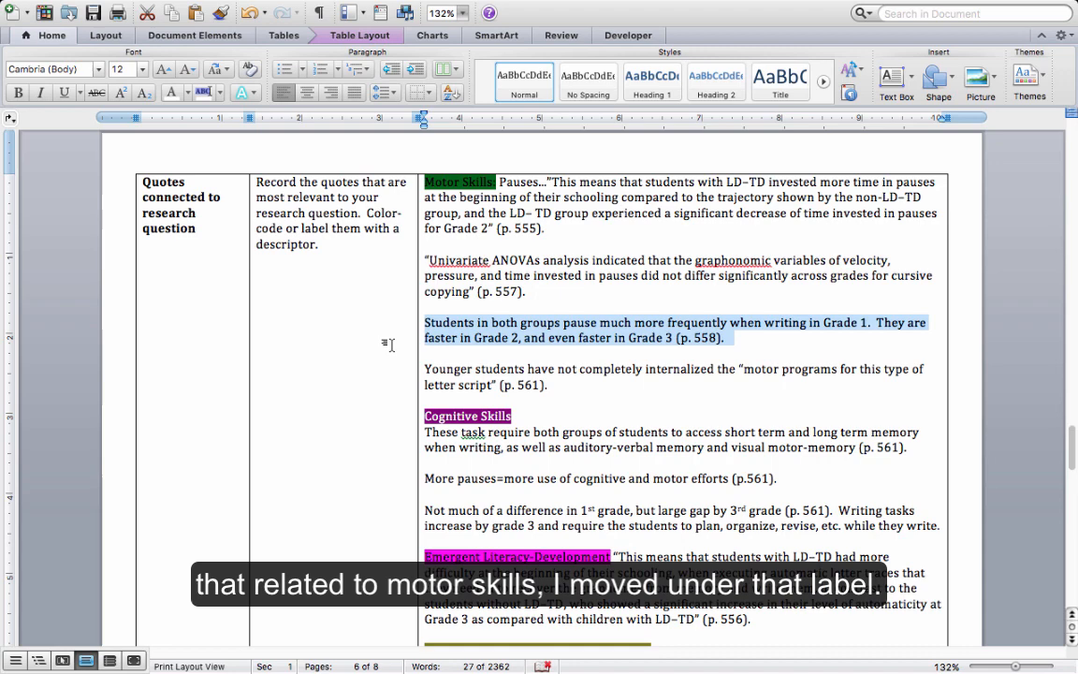
scroll("down", 3)
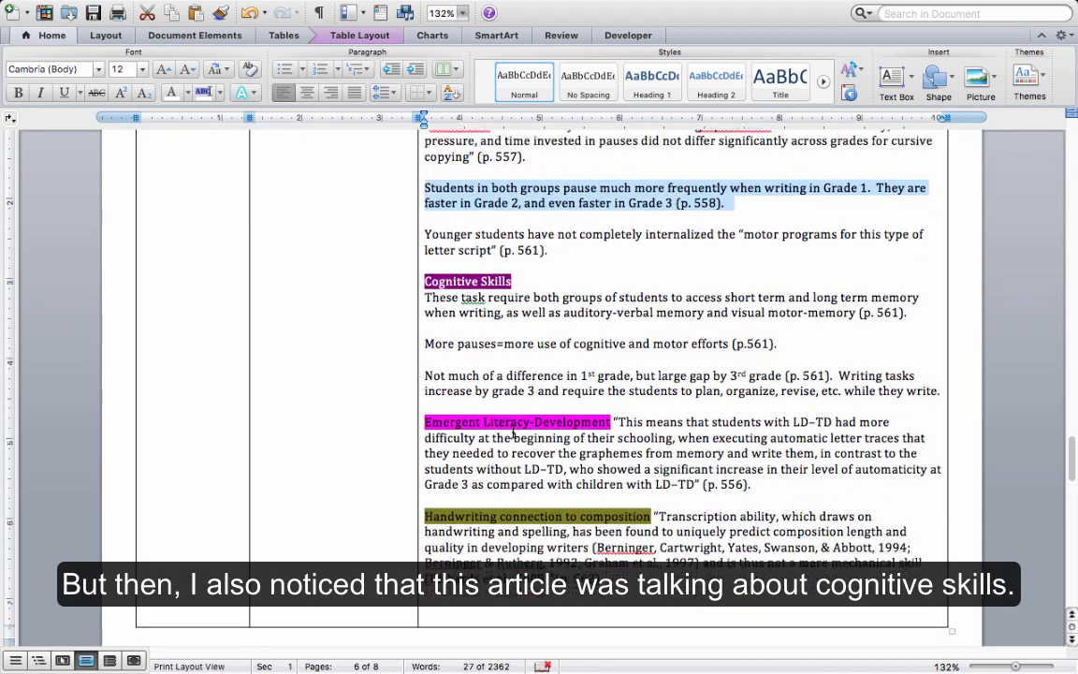
mouse_move(820, 363)
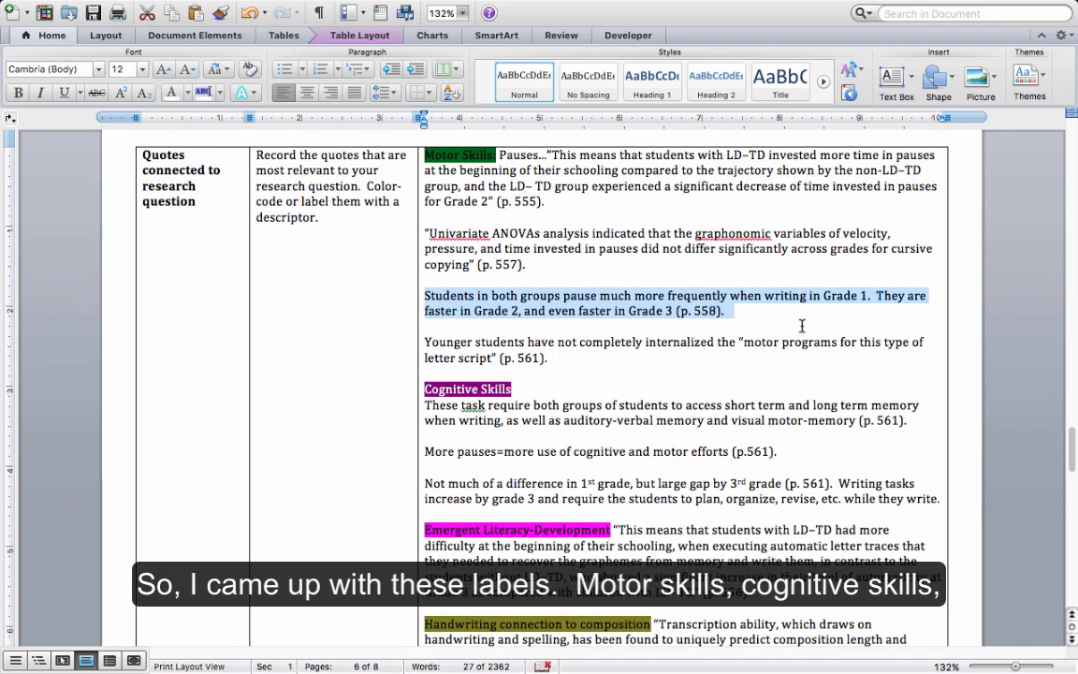
scroll("down", 3)
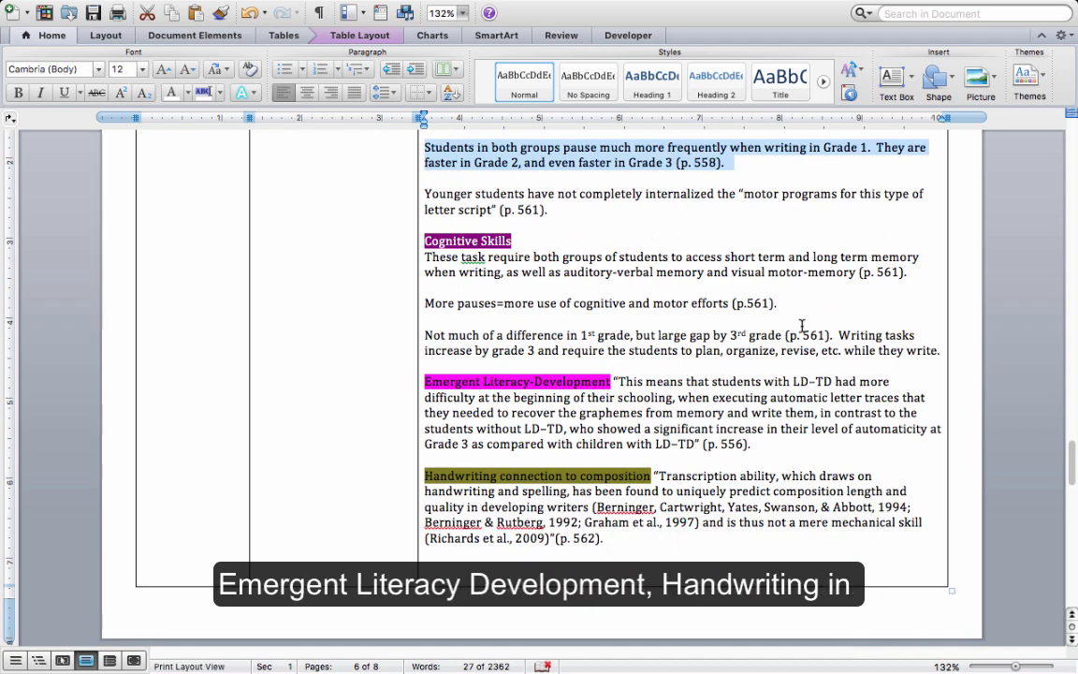
scroll("down", 3)
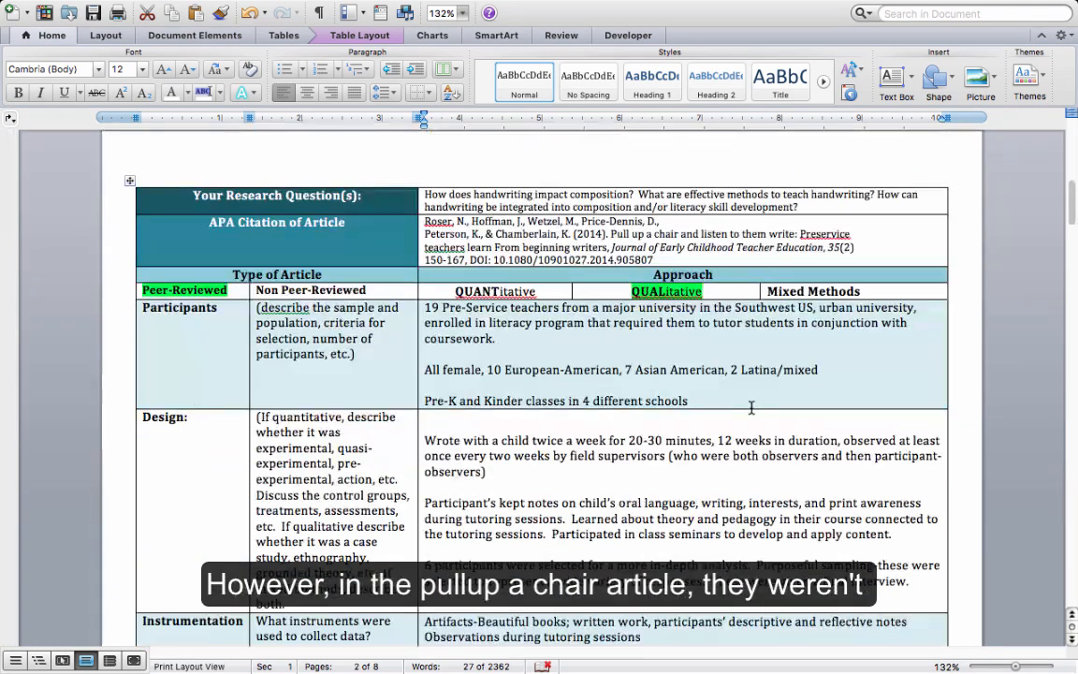
mouse_move(713, 451)
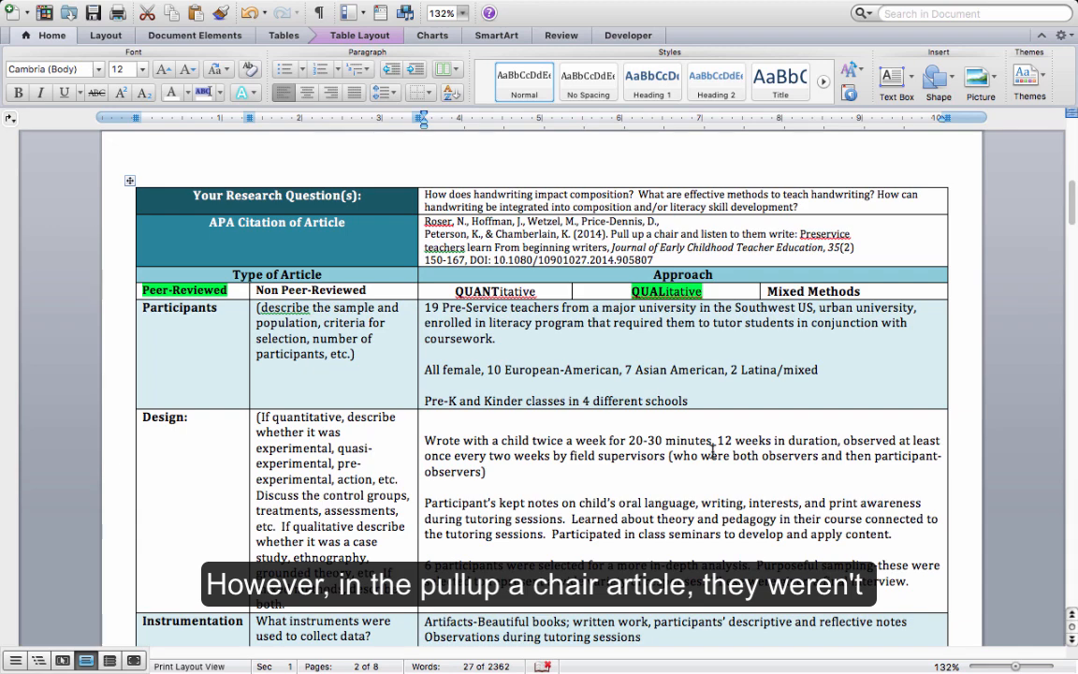
scroll("down", 3)
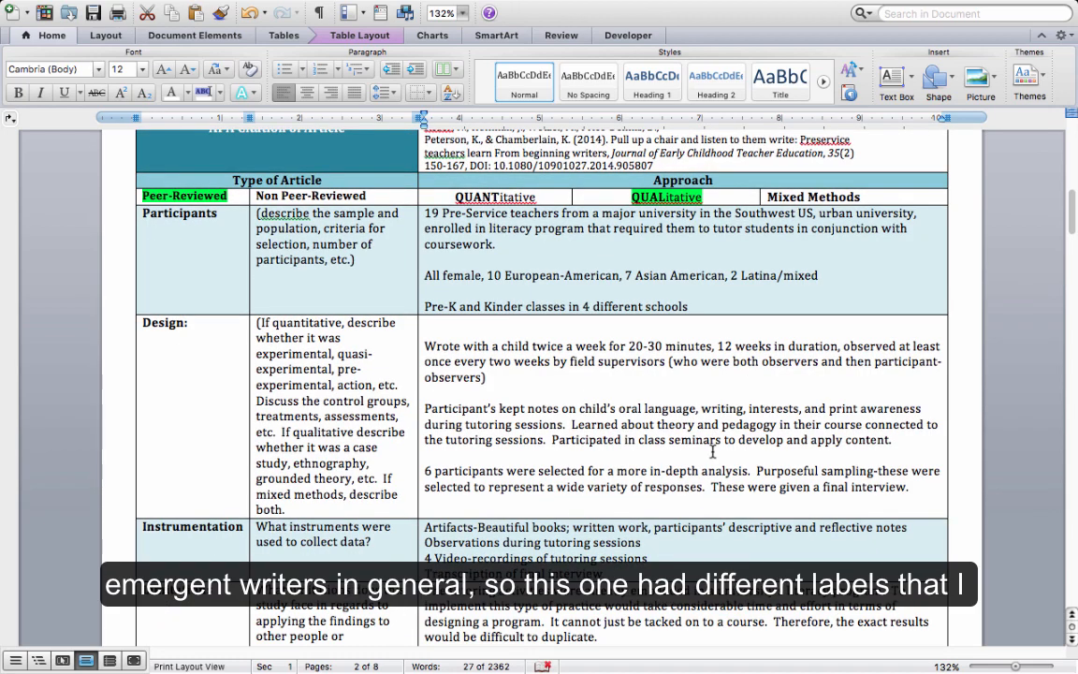
scroll("down", 3)
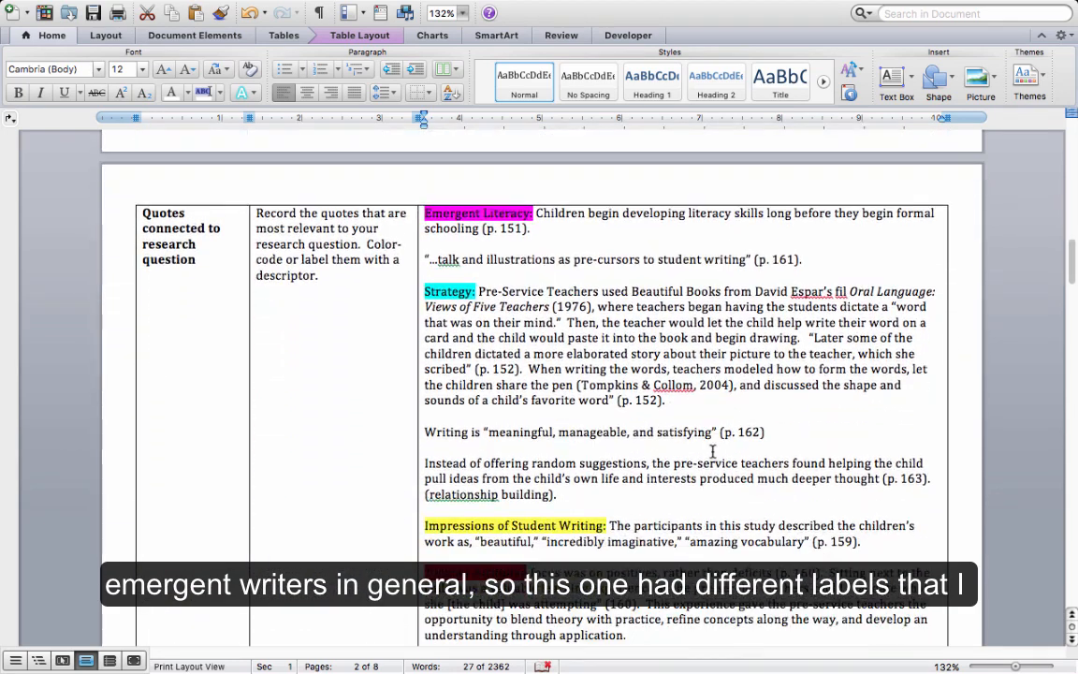
scroll("down", 3)
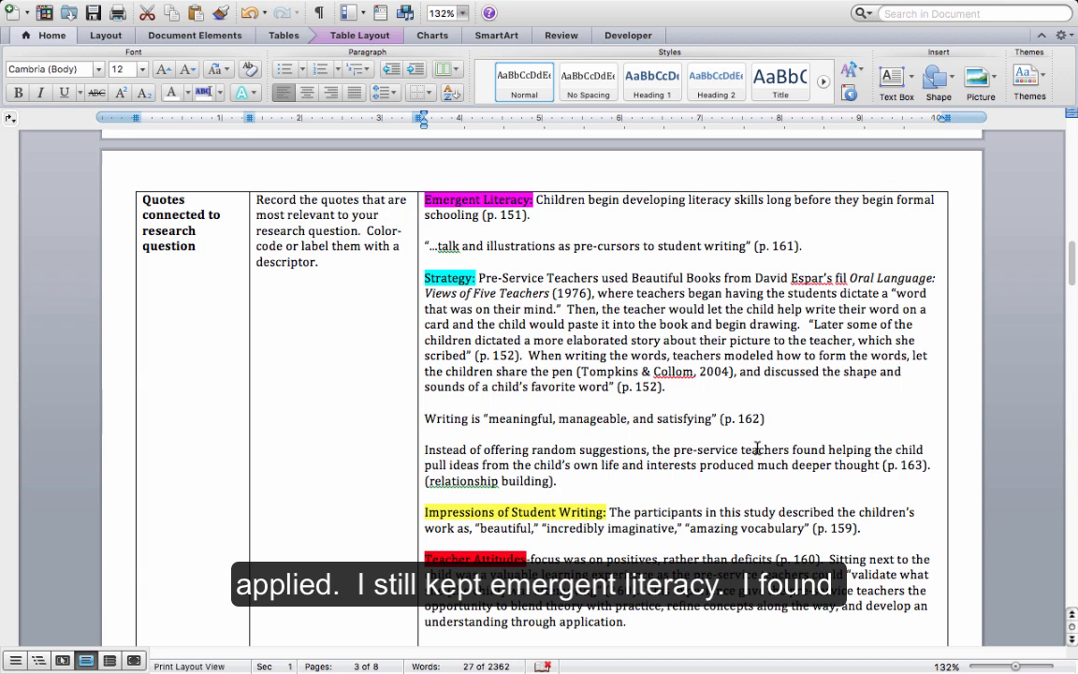
scroll("down", 3)
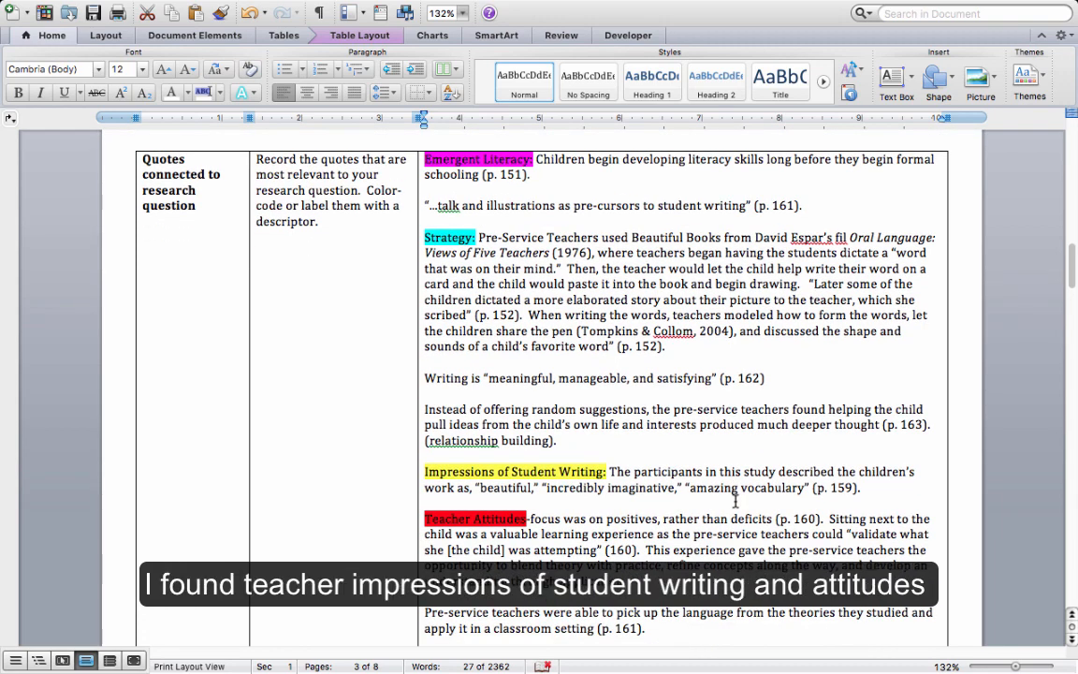
scroll("down", 3)
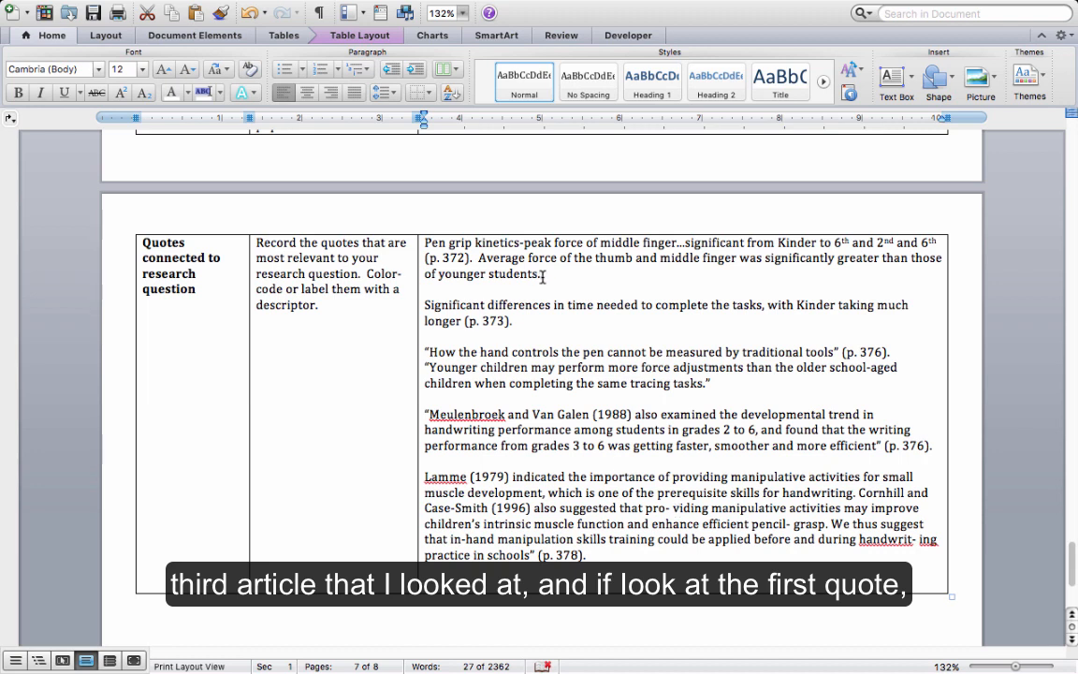
Select the pen-grip force quote's opening text, then scroll further through the final chart
left_click_drag(424, 240, 545, 273)
type("Motor Skills ")
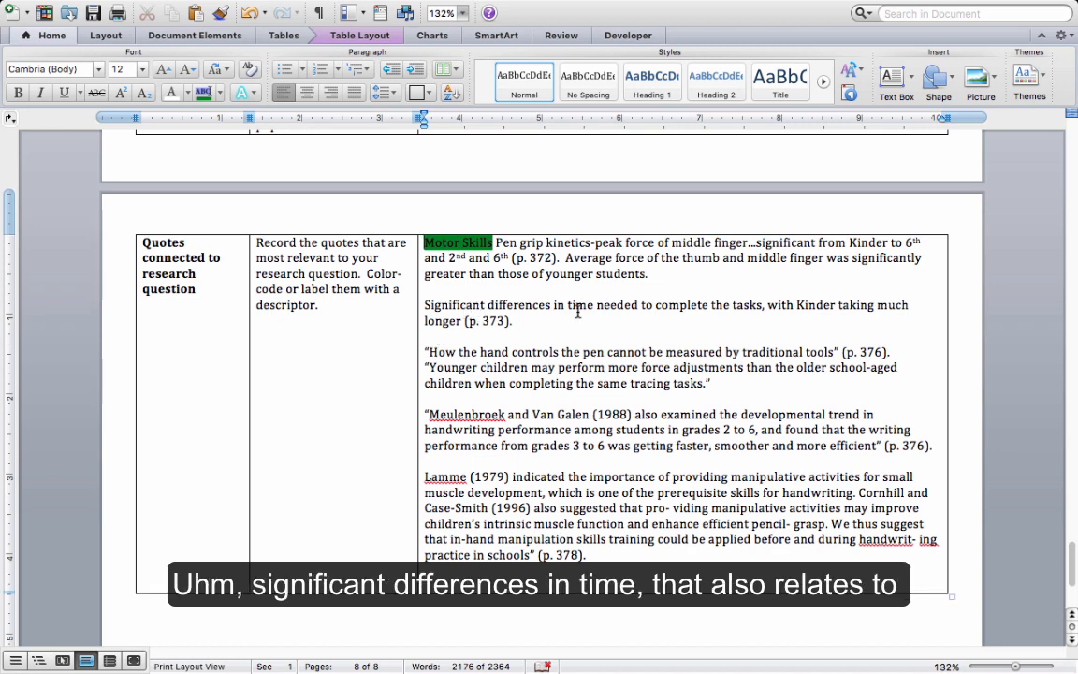
mouse_move(540, 319)
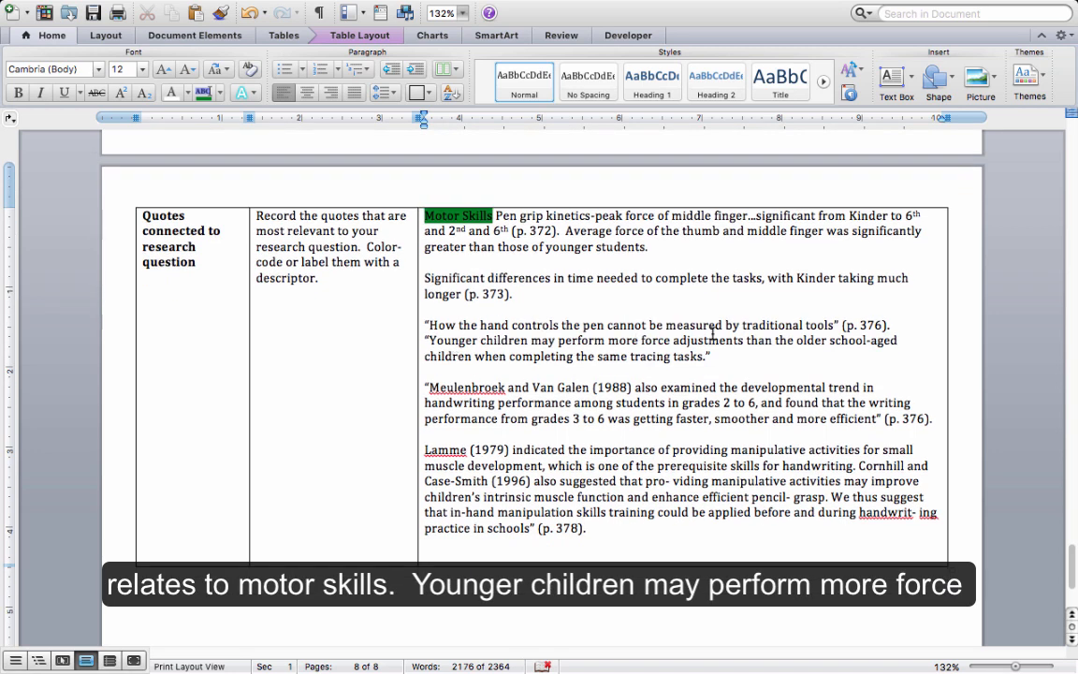
scroll("down", 3)
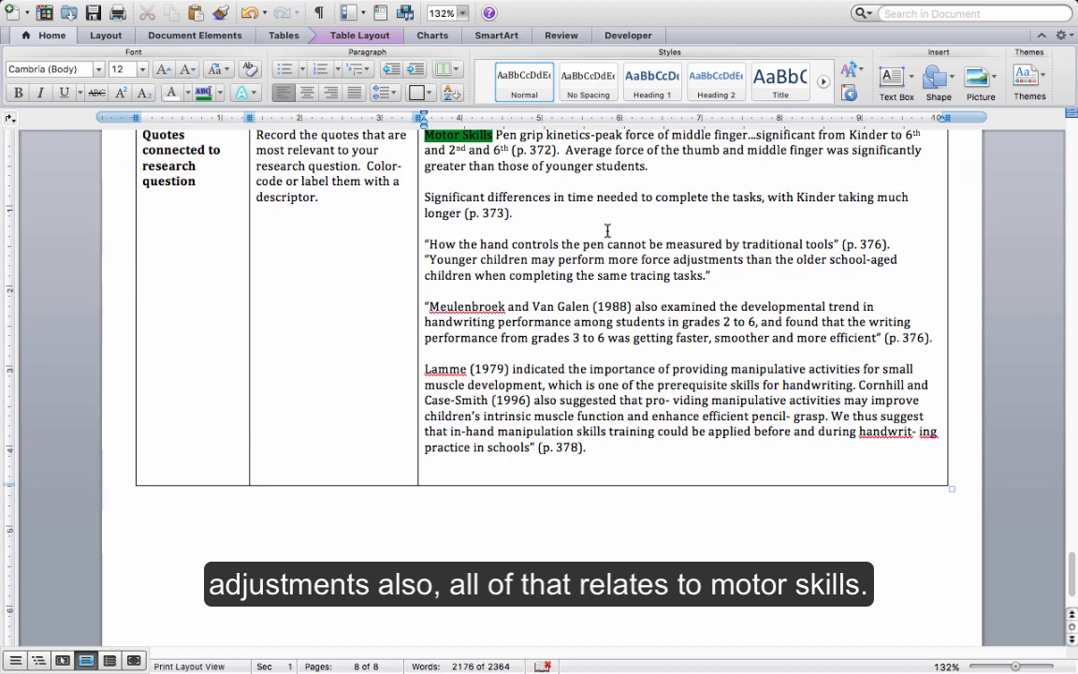
mouse_move(505, 307)
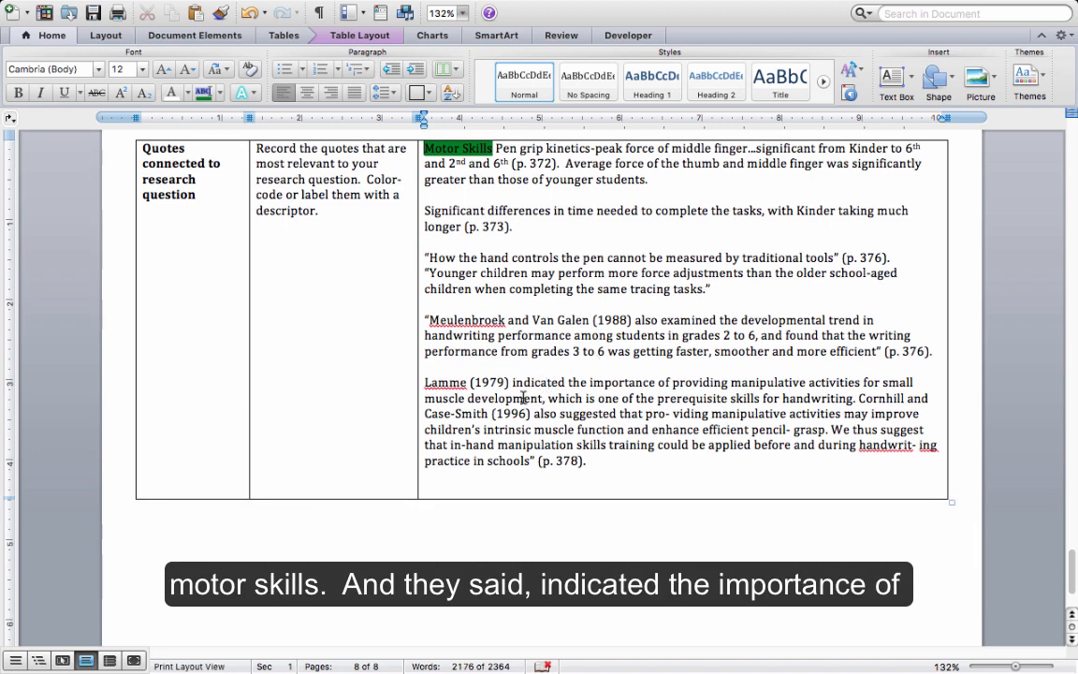
mouse_move(697, 385)
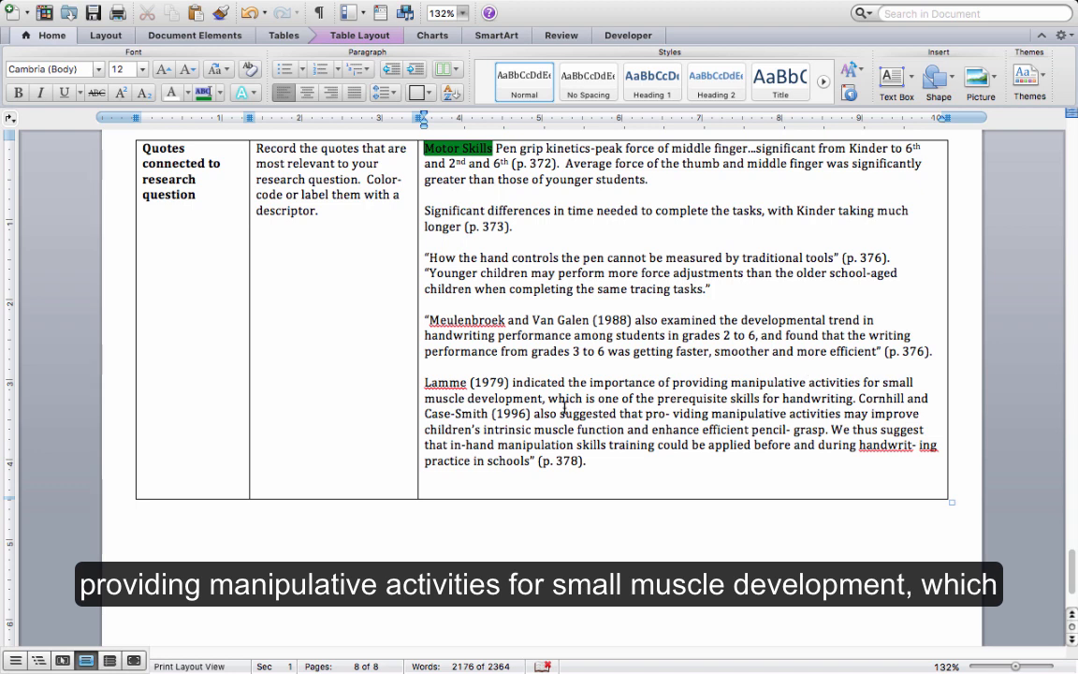
mouse_move(674, 398)
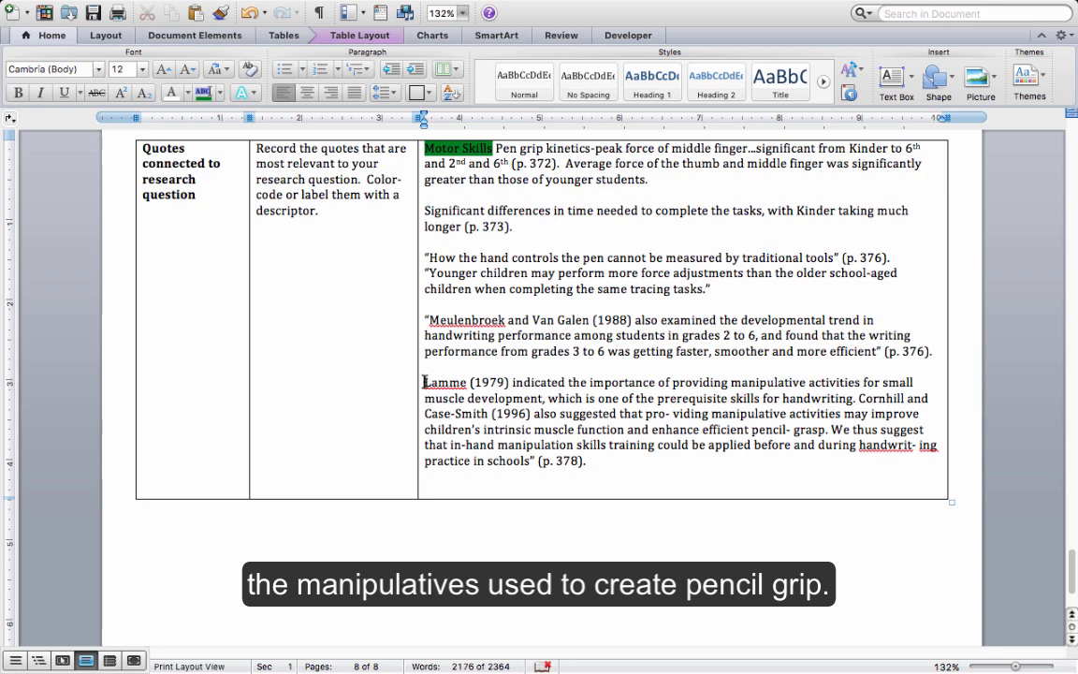
Type 'Strateg' as the start of a Strategy label before the Lamme (1979) quote
type("Strateg")
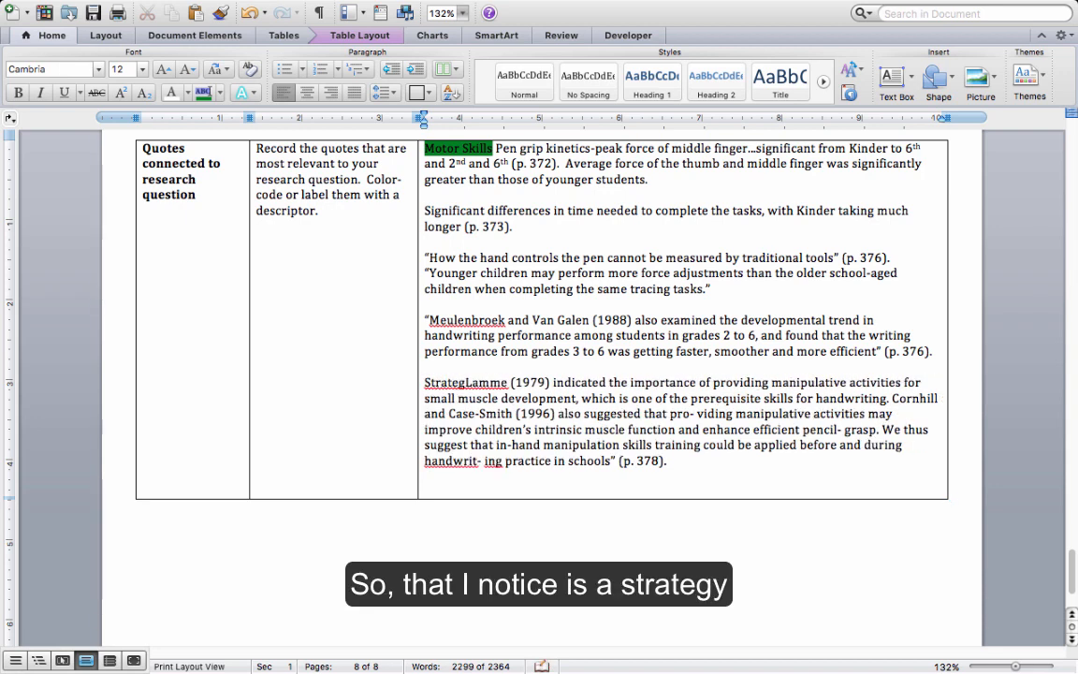